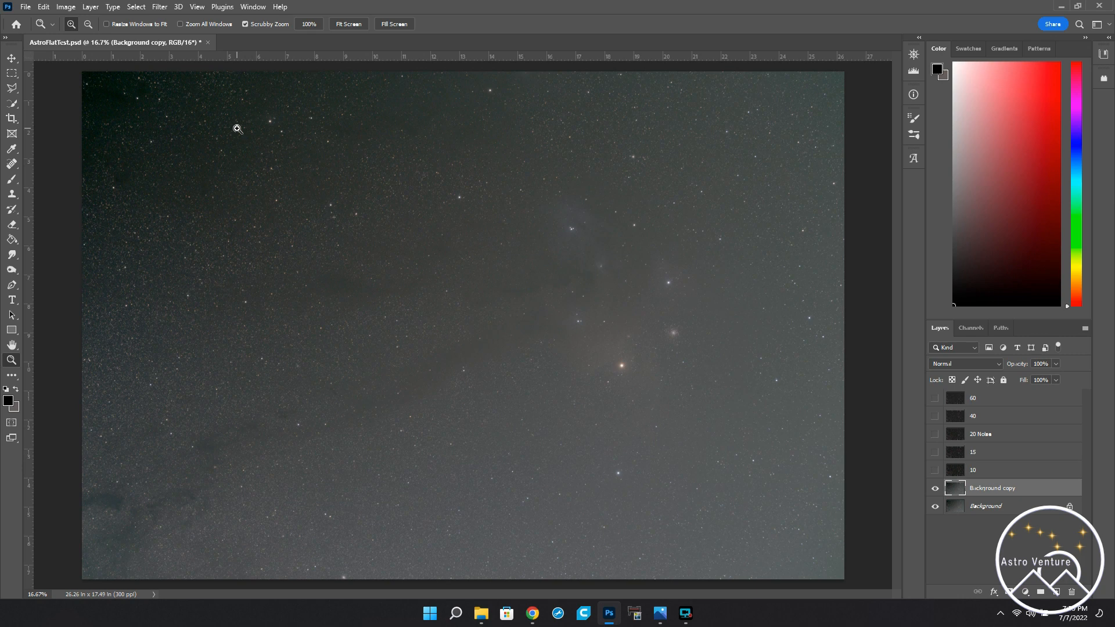
Run the AstroFlat Pro filter from Filter > ProDigital Software on the star field image.
click(159, 6)
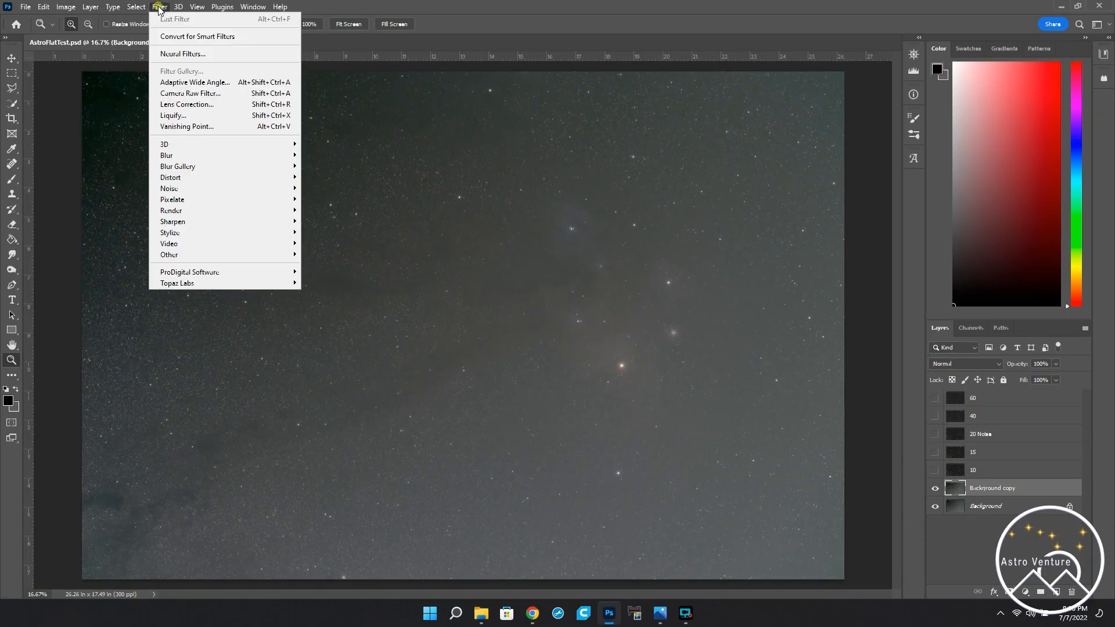
mouse_move(189, 271)
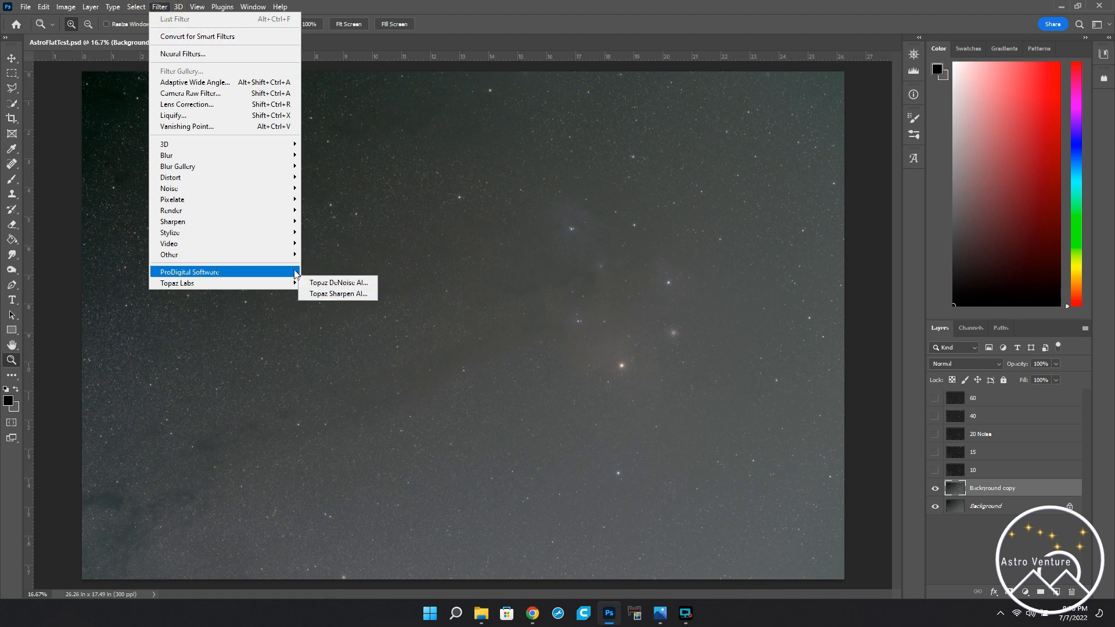
click(339, 282)
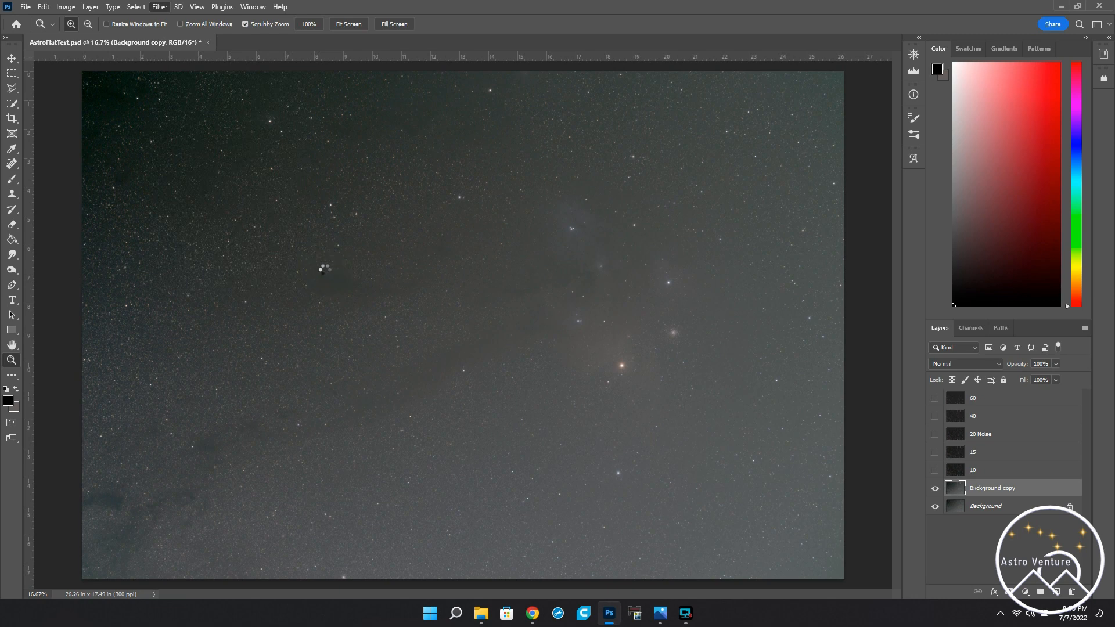
click(159, 6)
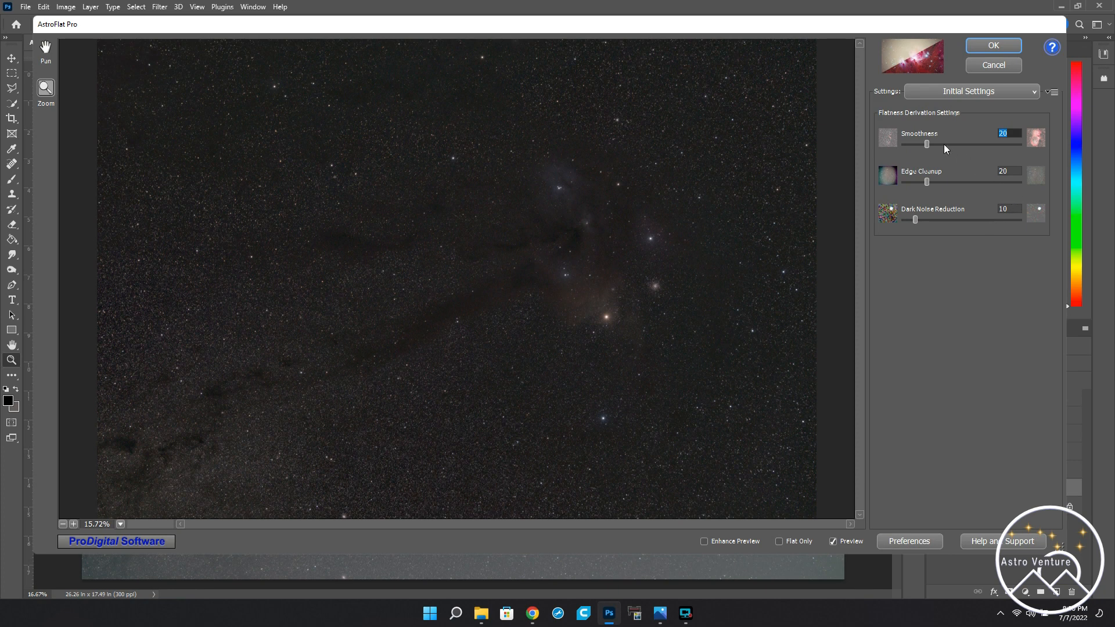
mouse_move(940, 220)
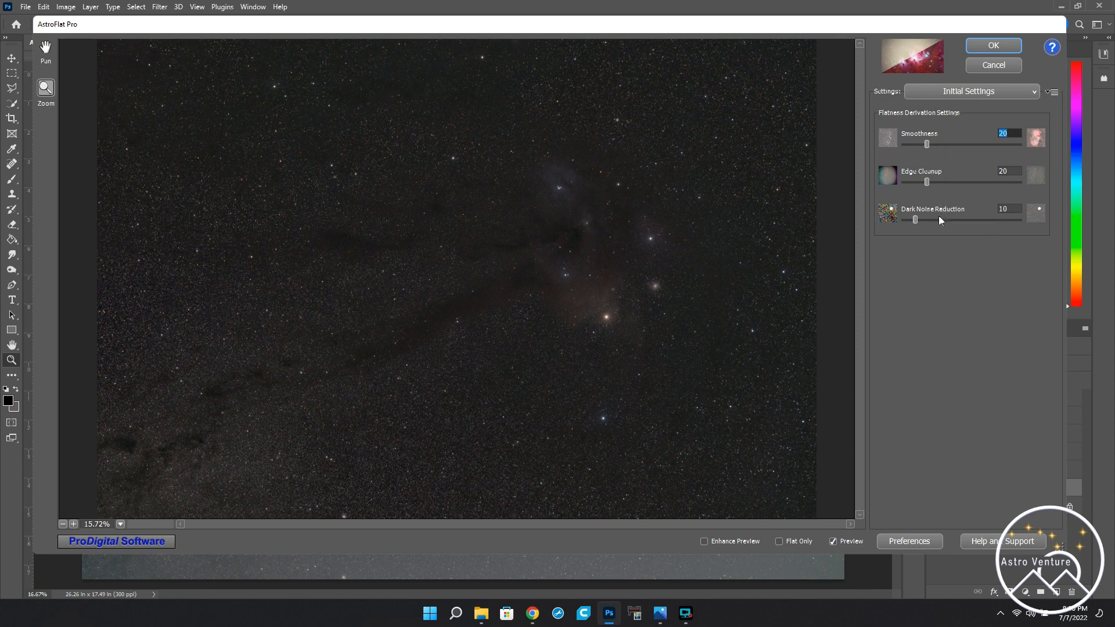
Raise AstroFlat Pro's Dark Noise Reduction slider from 10 to 20.
click(1005, 208)
text(20)
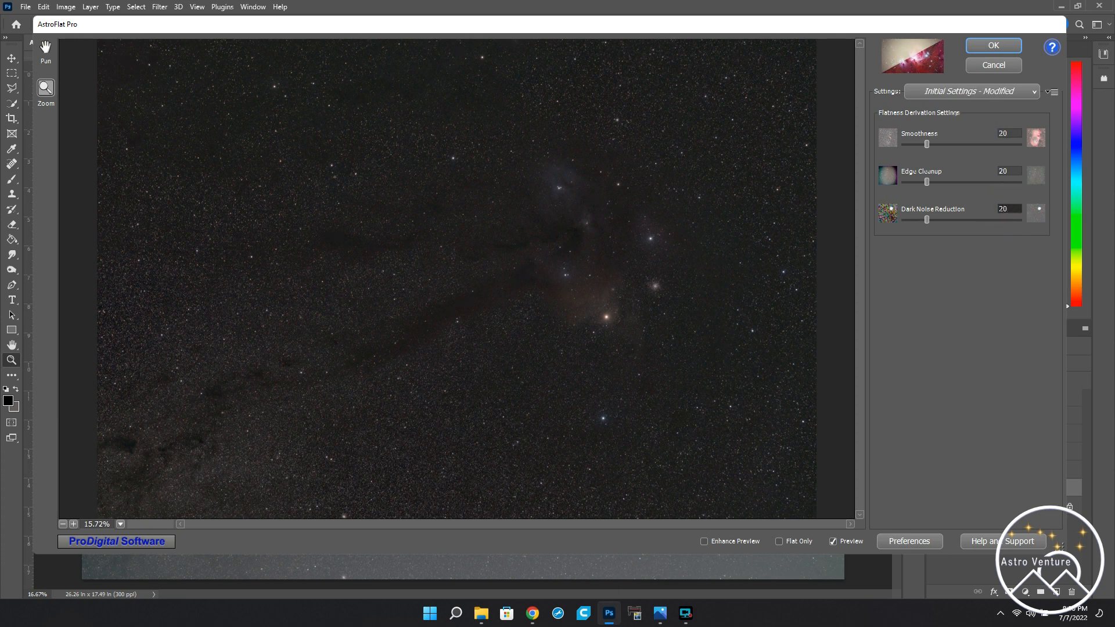
mouse_move(1015, 218)
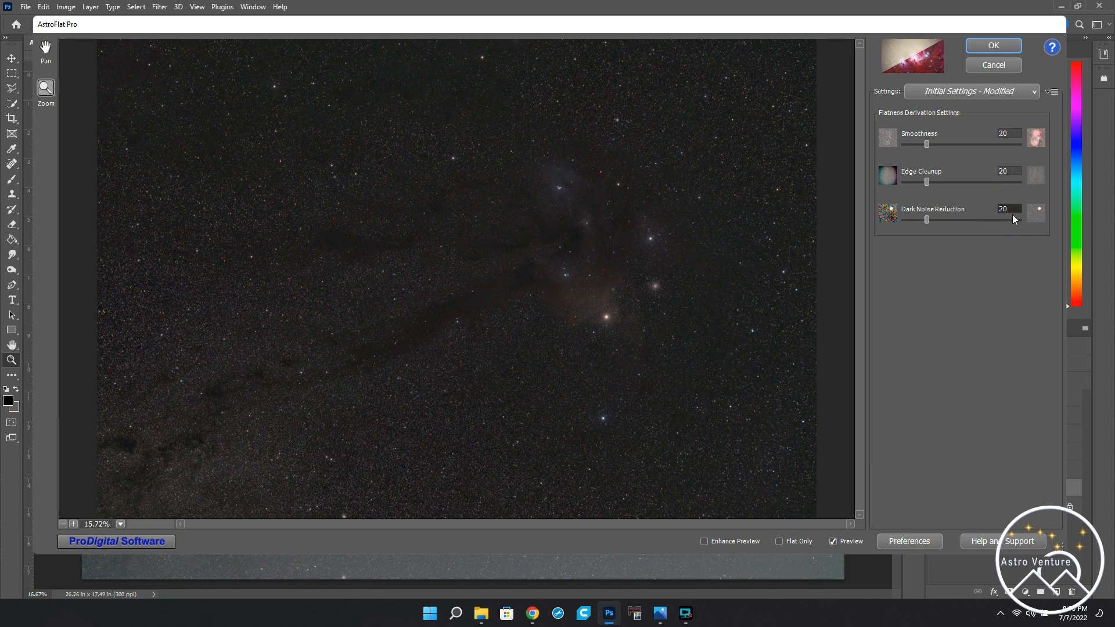